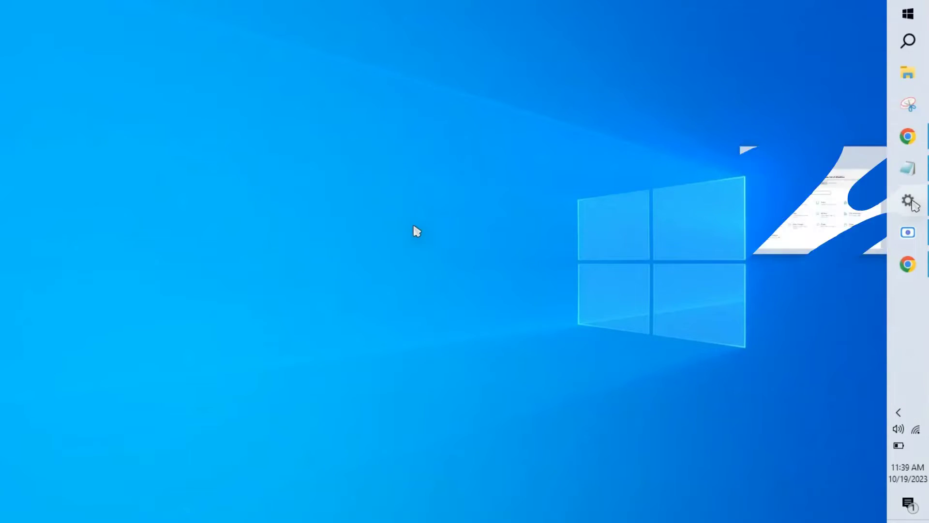
Reopen Settings from Windows Search, landing on the System Display page
left_click(908, 200)
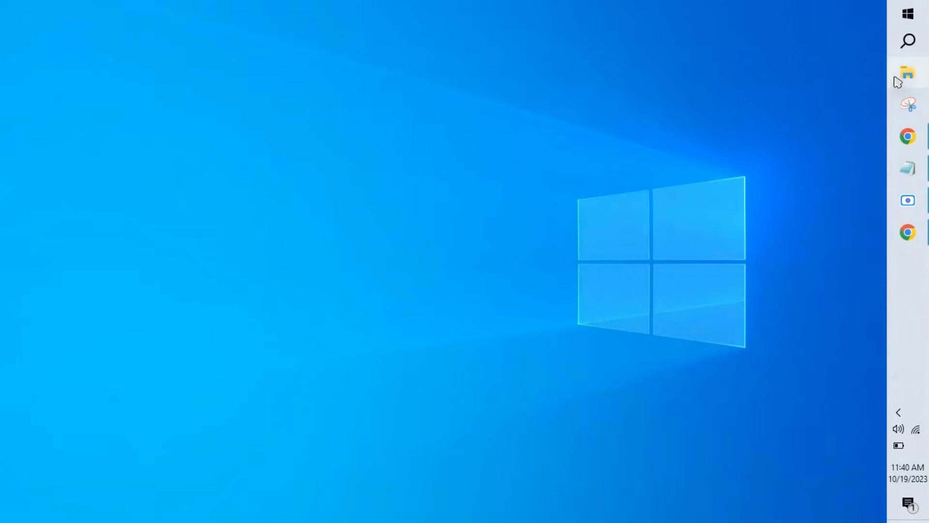
left_click(908, 40)
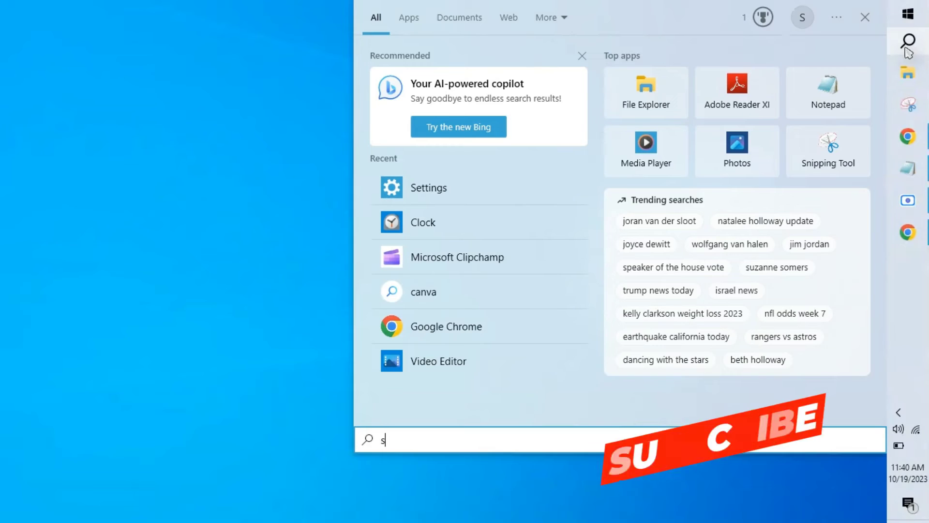
left_click(428, 187)
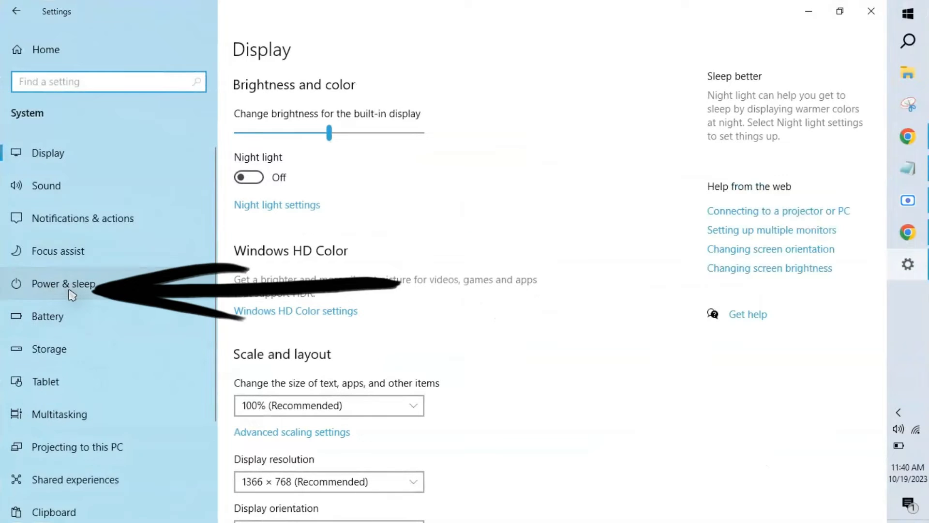
Set 'PC goes to sleep after' to Never under Power & sleep
left_click(63, 283)
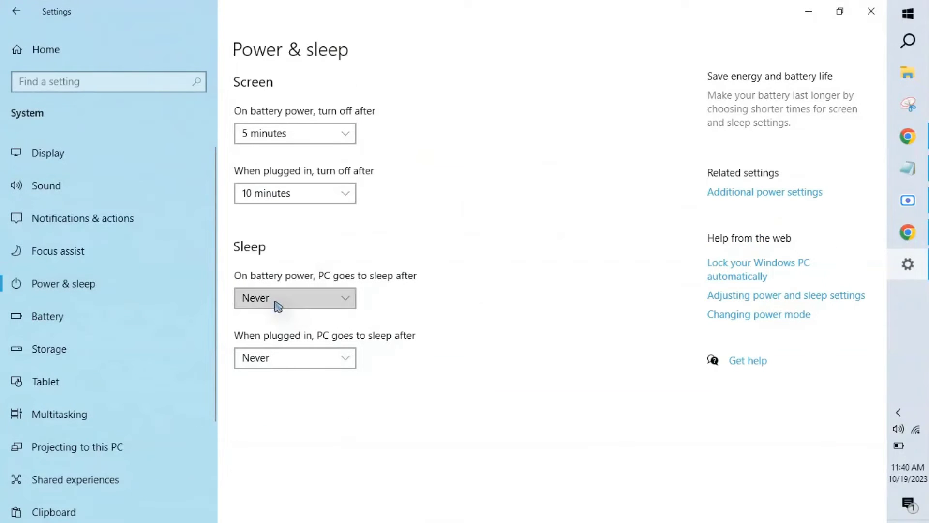
left_click(295, 298)
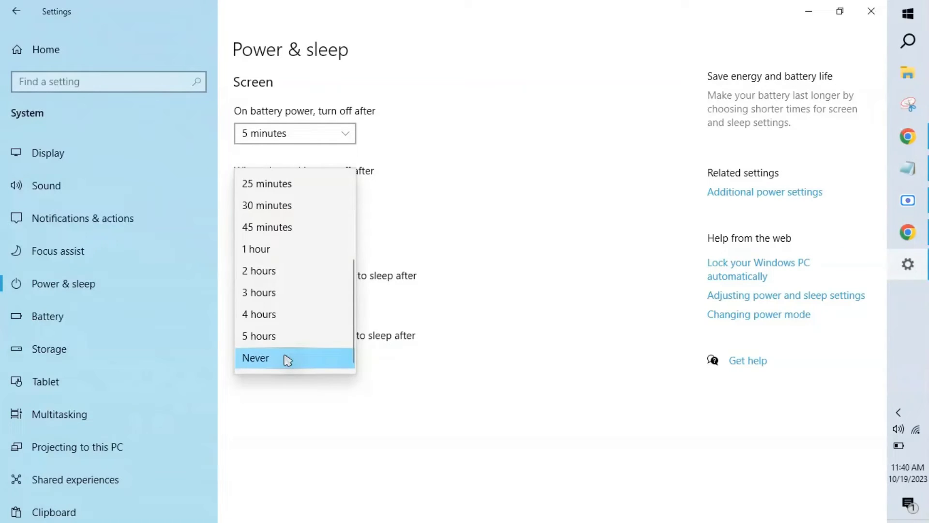
left_click(256, 357)
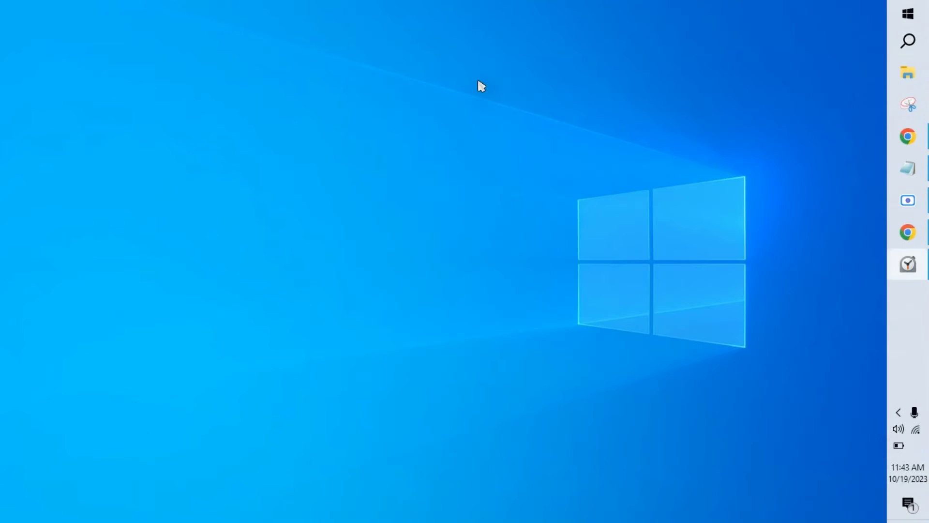
left_click(908, 264)
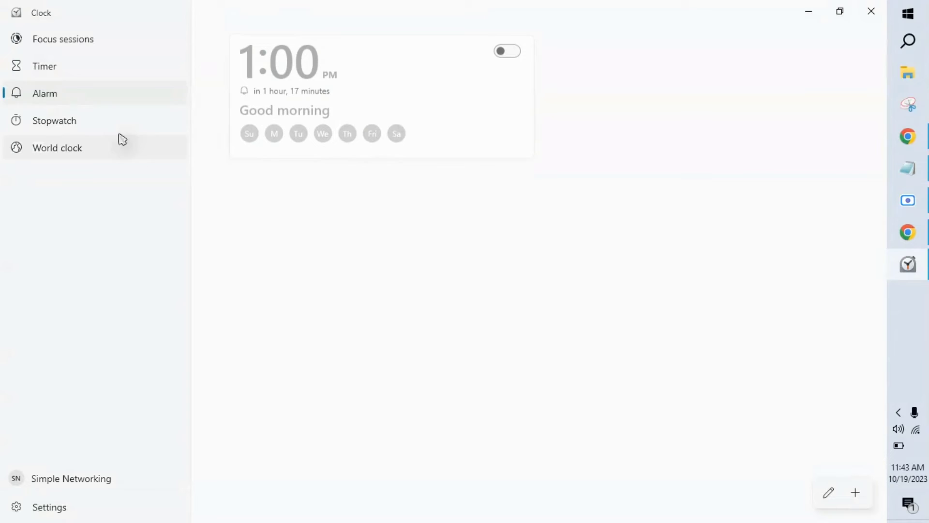
mouse_move(312, 80)
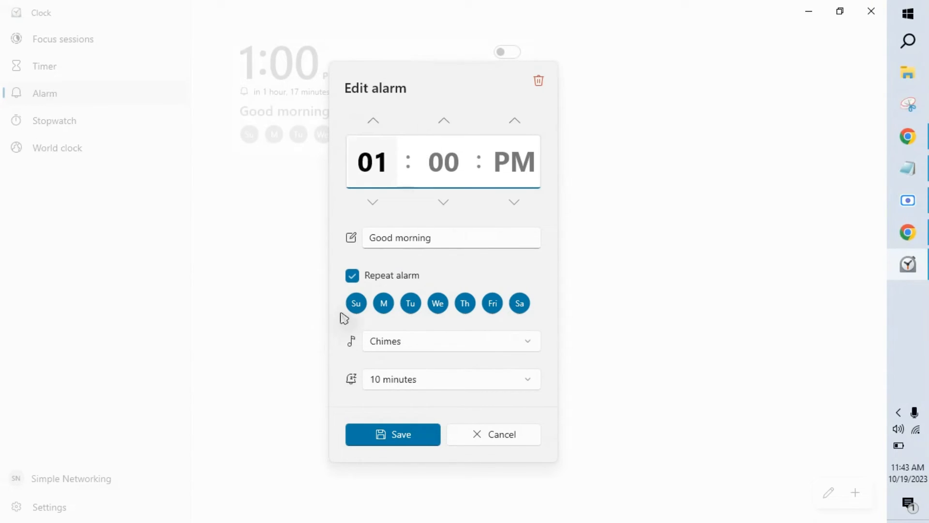
mouse_move(361, 344)
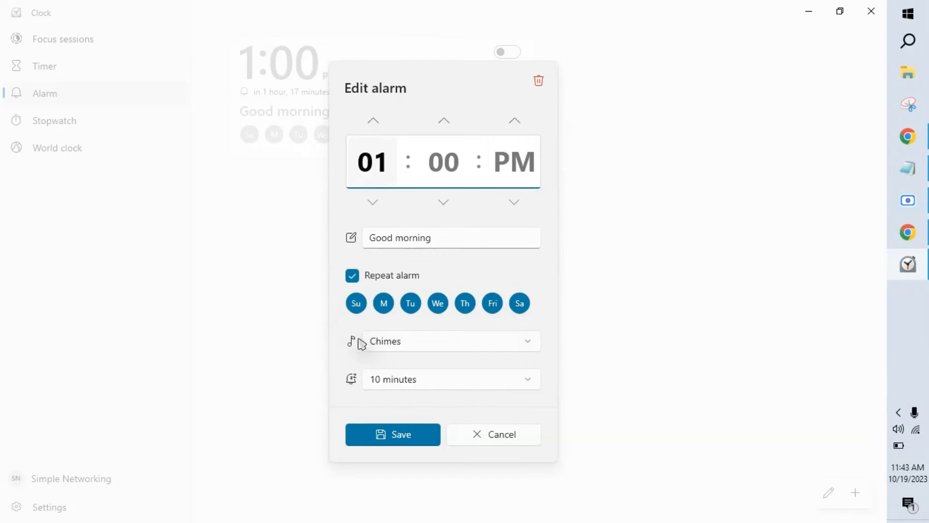
Keep the 1:00 PM alarm's Chimes sound and 10-minute snooze
left_click(451, 341)
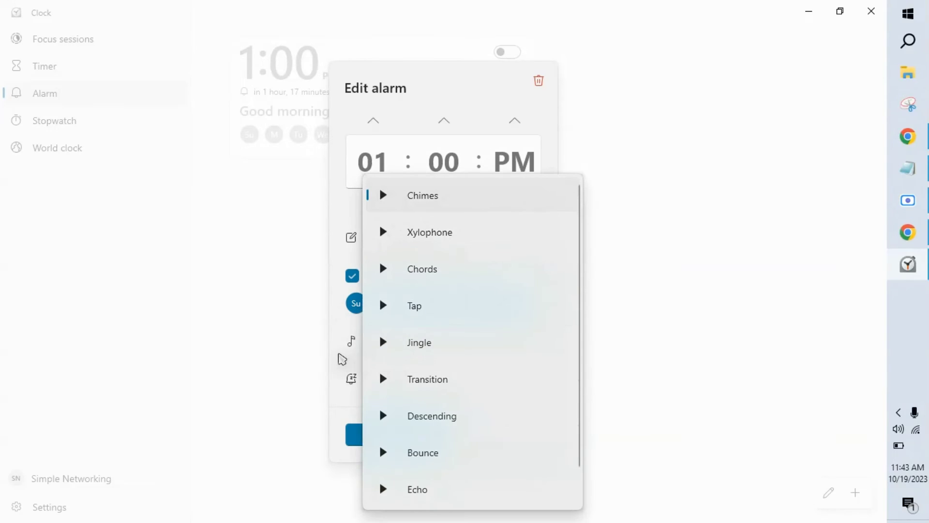
left_click(351, 378)
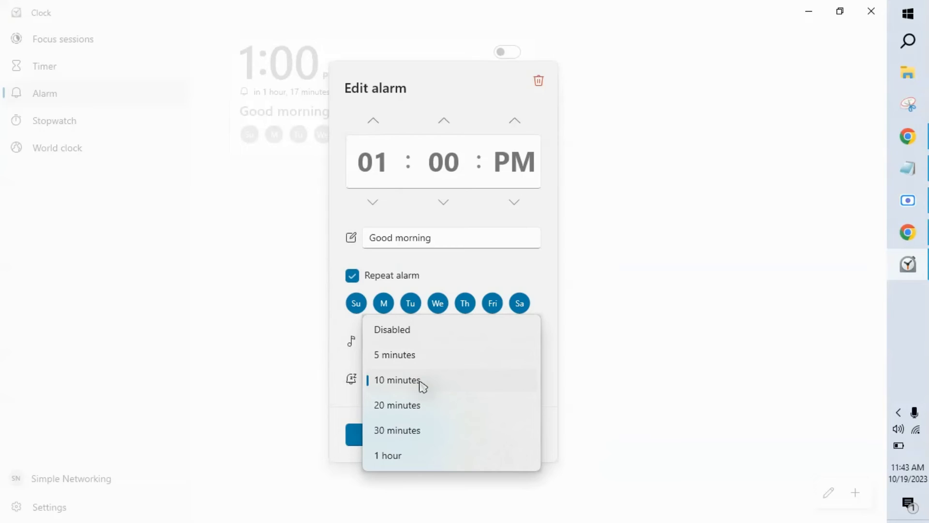
left_click(396, 379)
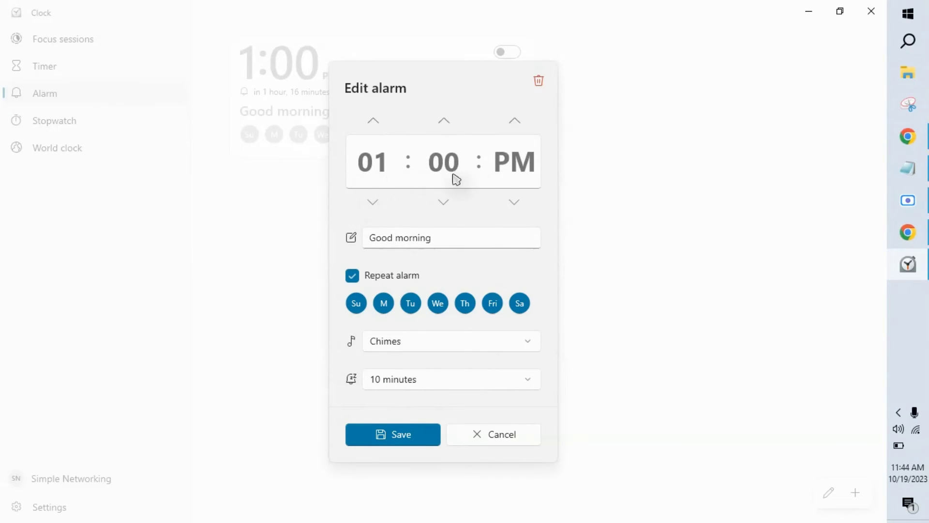
Rename the alarm from 'Good morning' to 'Luch'
left_click(451, 238)
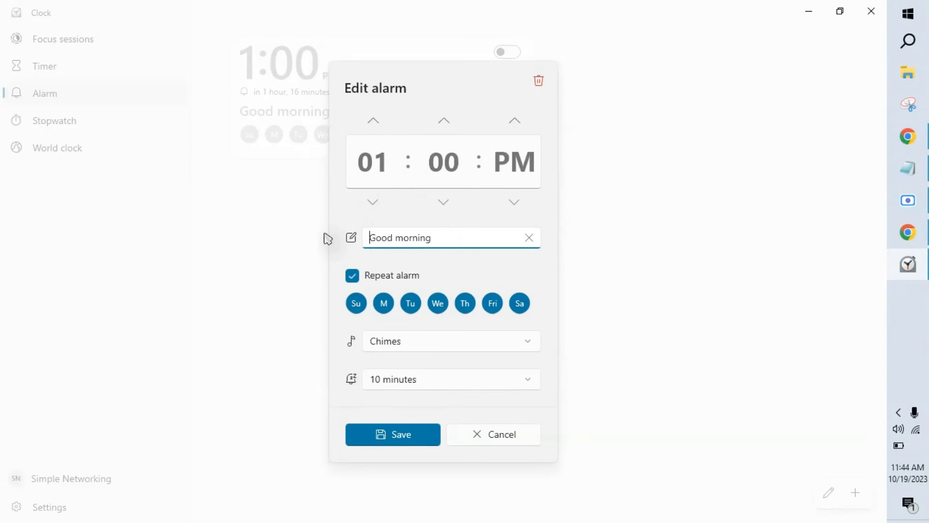
type("Luch")
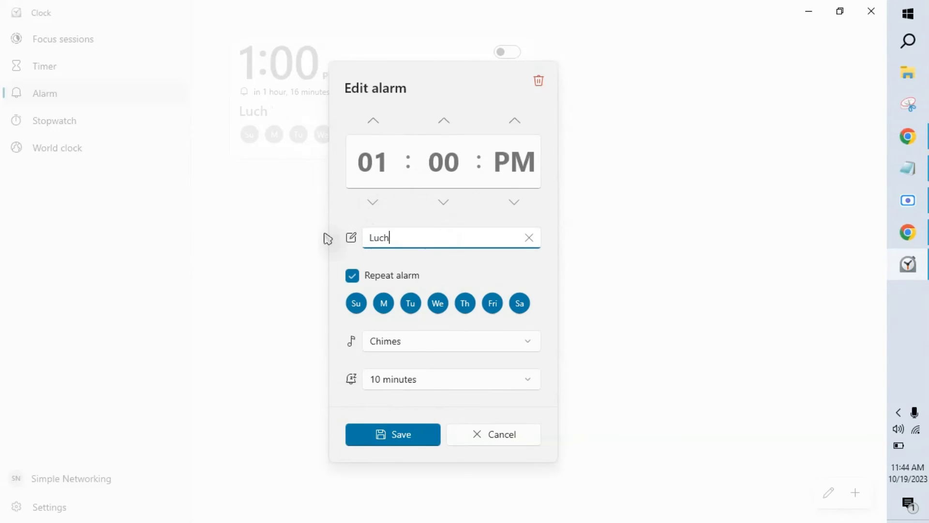